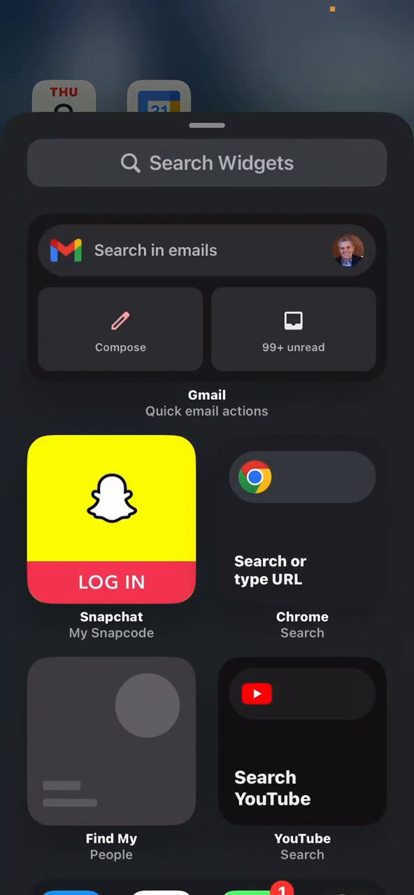
Search the widget gallery for 'Ca' to surface the calendar widget.
{"action": "left_click", "coordinate": [207, 163]}
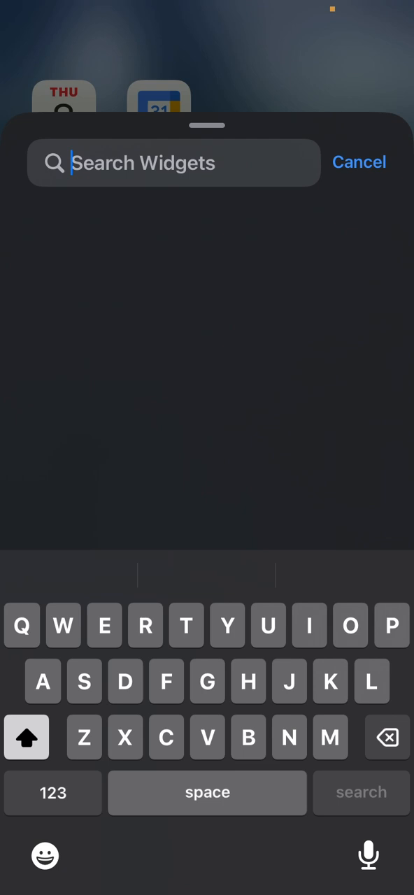
{"action": "type", "text": "Ca"}
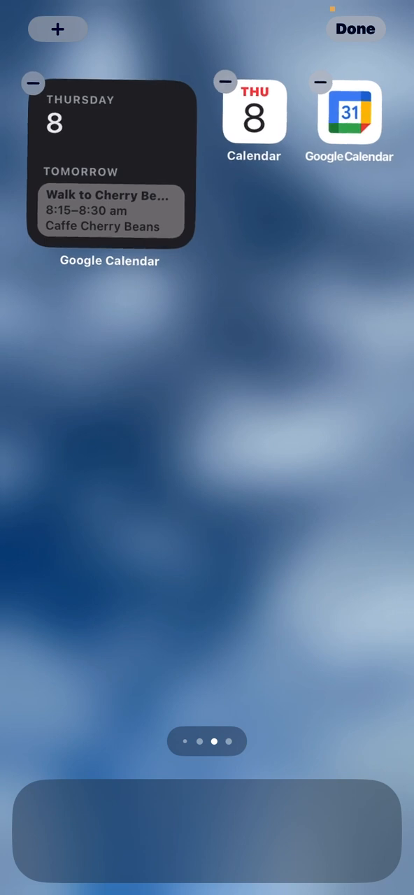
Add another widget and choose the Clock widget from the gallery results.
{"action": "left_click", "coordinate": [58, 28]}
{"action": "type", "text": "Cloc"}
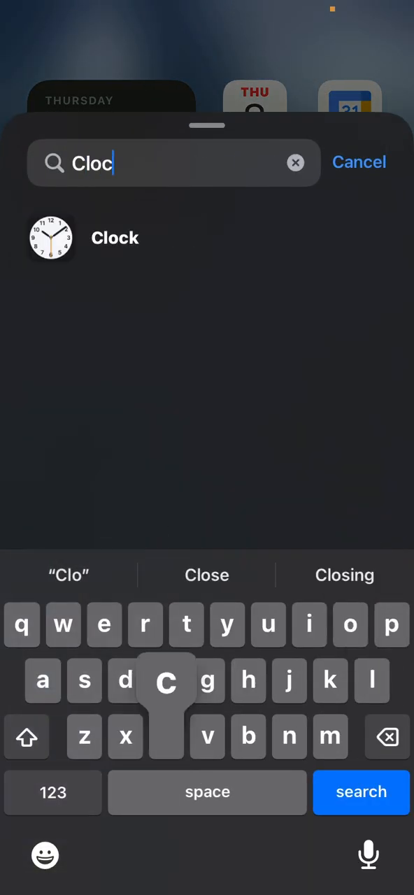
{"action": "left_click", "coordinate": [115, 238]}
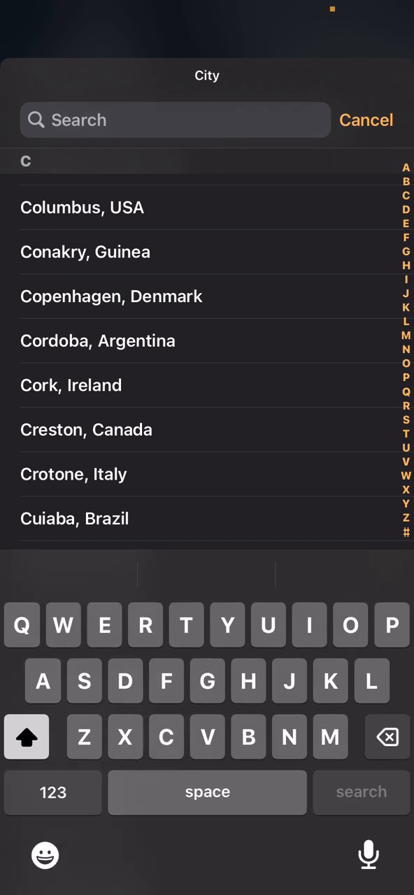
Filter the clock's City picker with 'Sydn' to find Sydney, Australia.
{"action": "type", "text": "Sydn"}
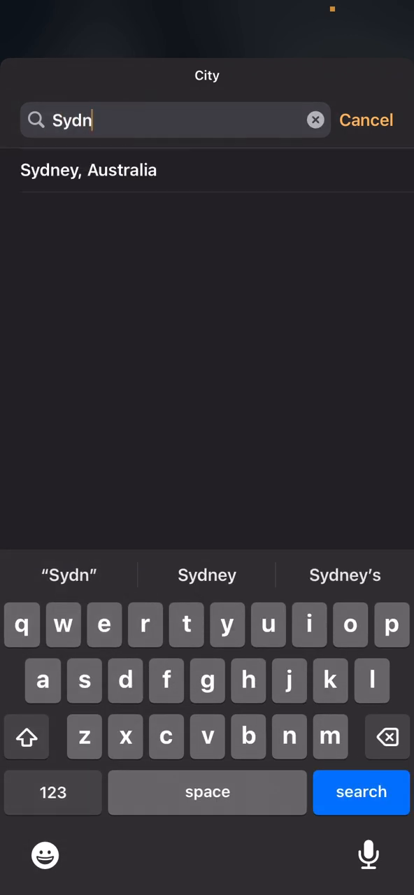